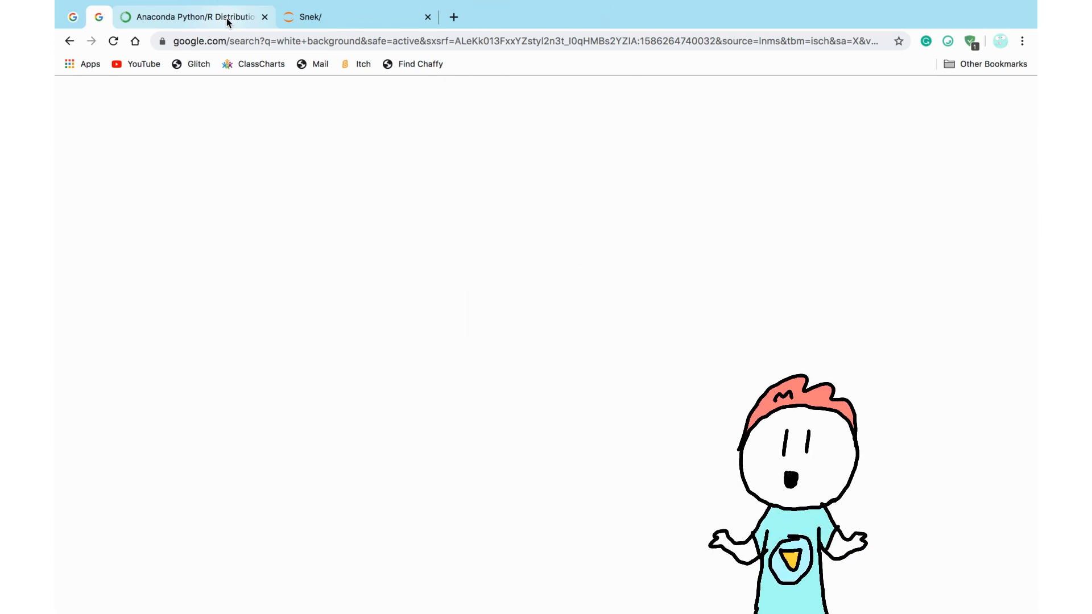
Switch to the Anaconda Individual Edition tab and scroll to the Windows/macOS/Linux downloads
click(188, 16)
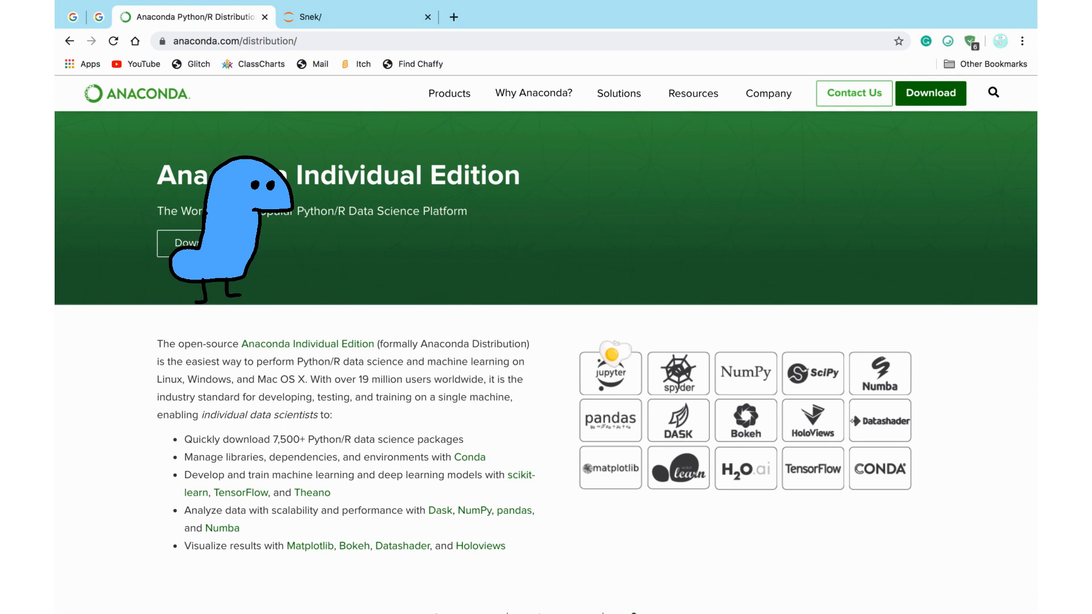
scroll(down, 3)
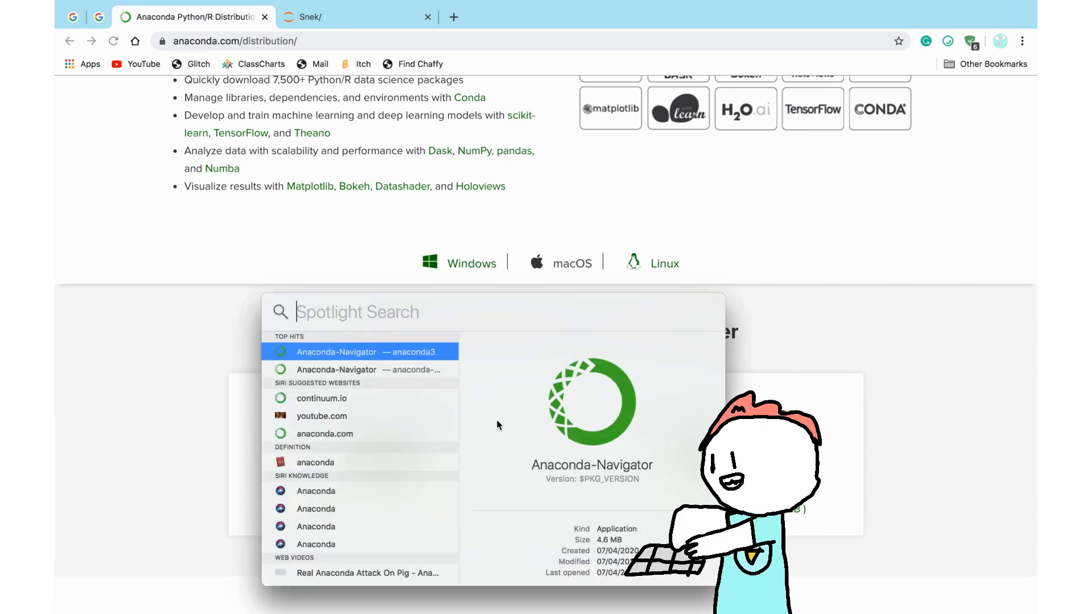
Search Spotlight for Anaconda, open Navigator, and launch Jupyter Notebook into the Snek folder
text(anaconsa)
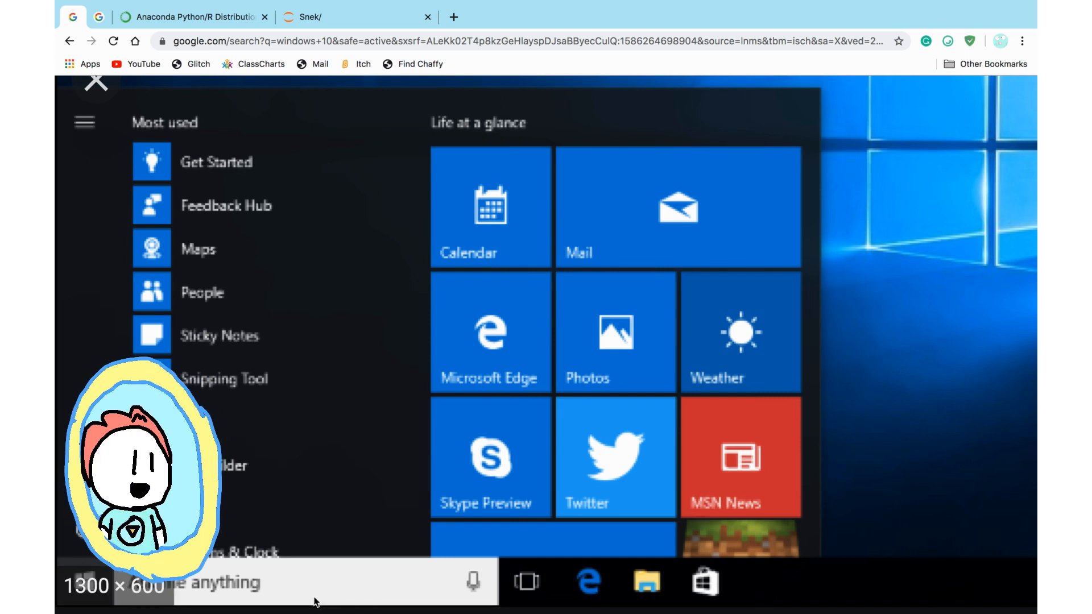
mouse_move(330, 515)
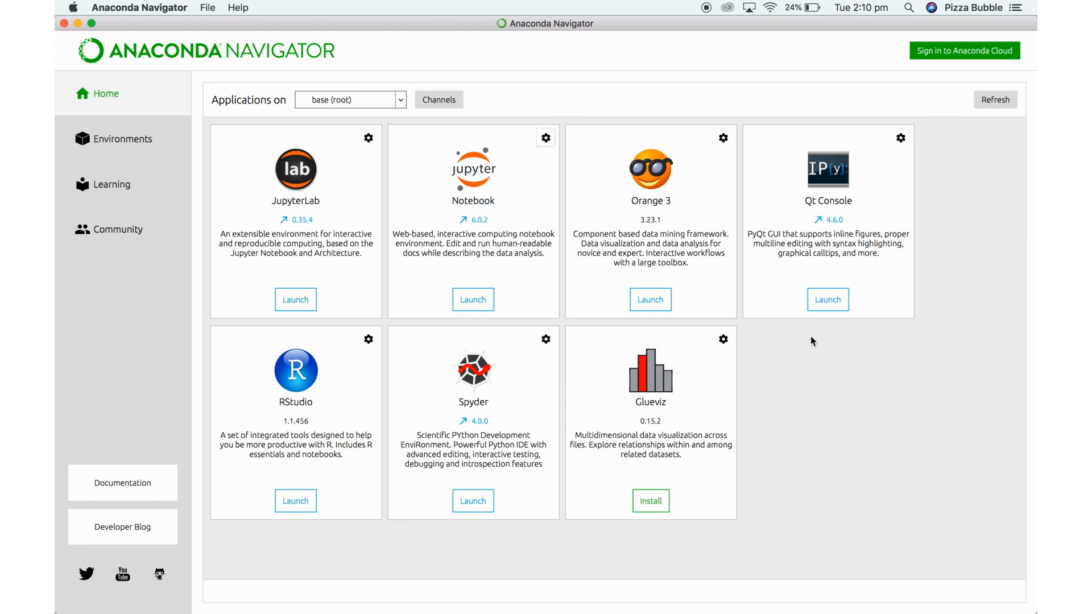
click(472, 299)
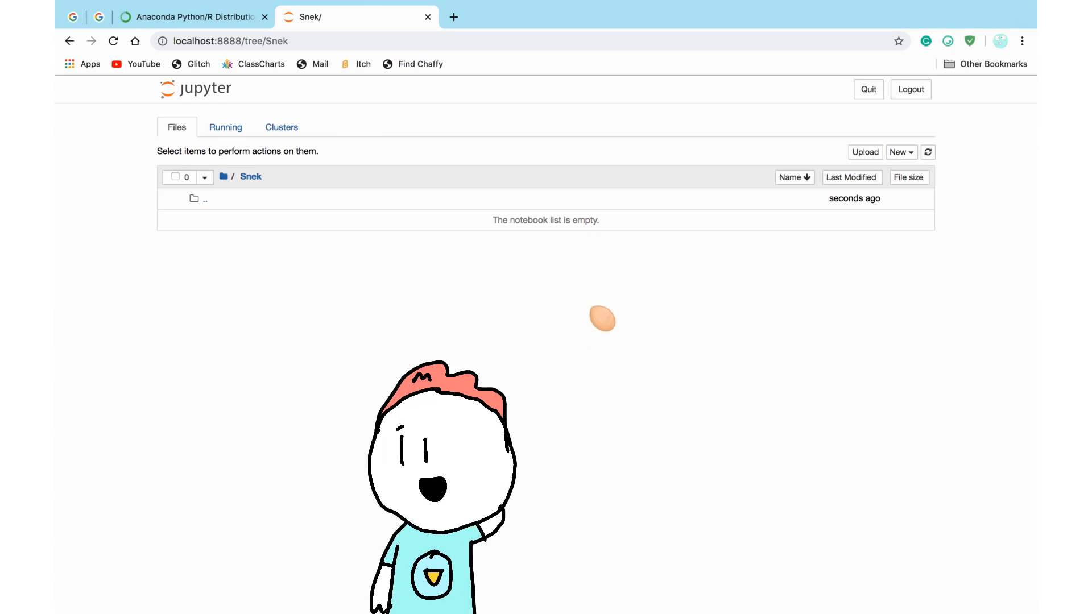
Create a Python 3 notebook in Snek and rename it 'Boascis'
click(900, 151)
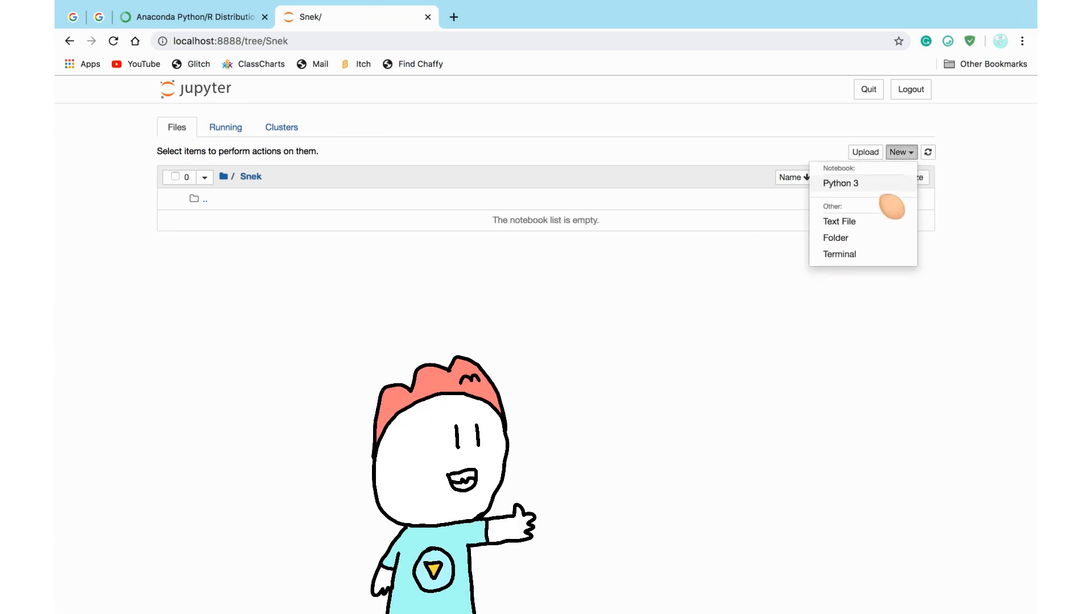
click(840, 183)
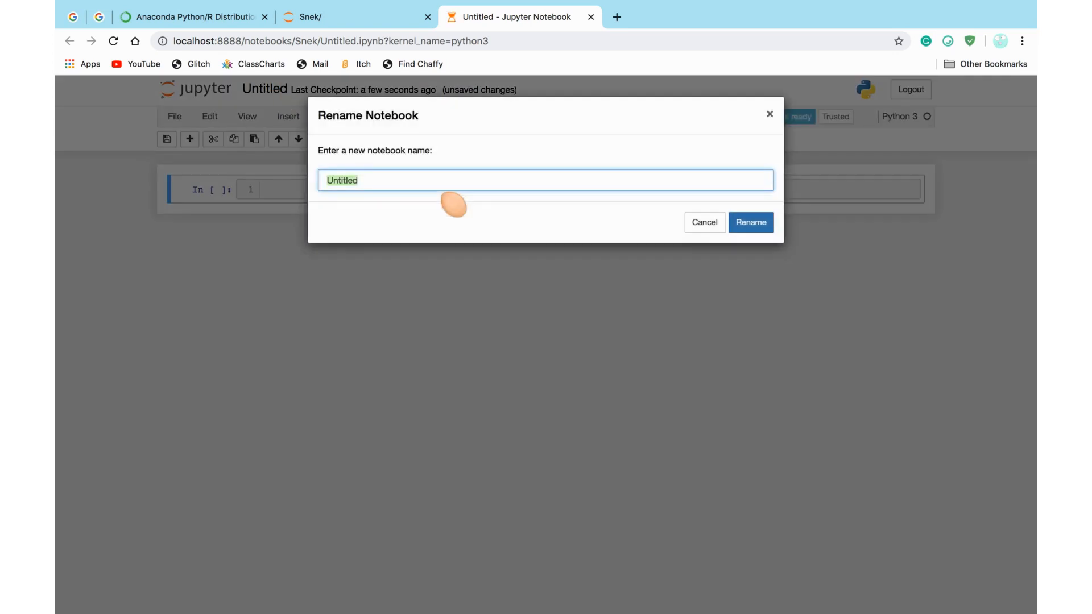
text(Boascis)
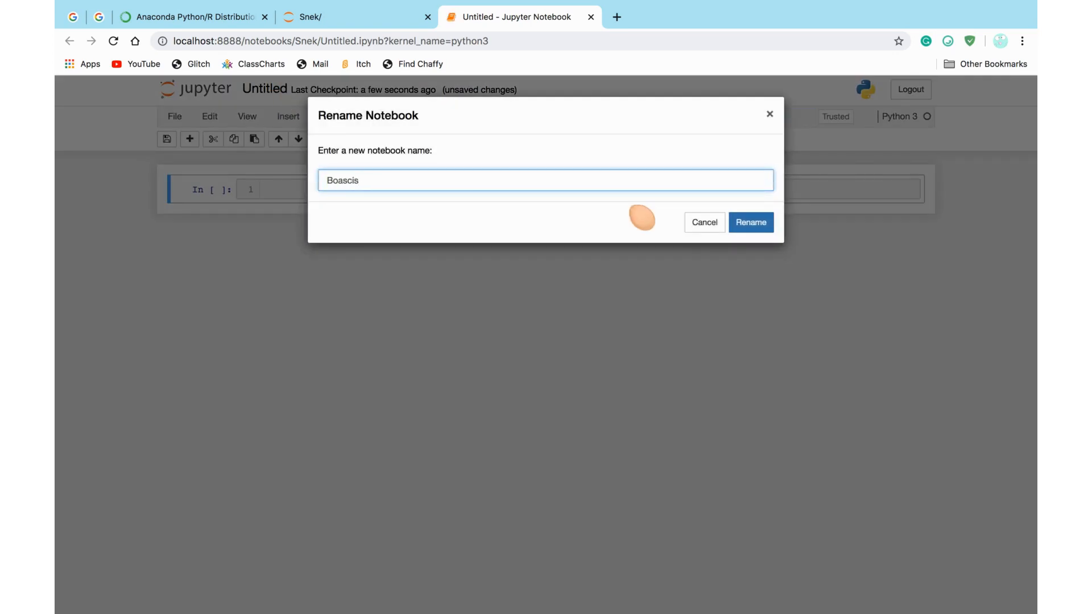
click(750, 222)
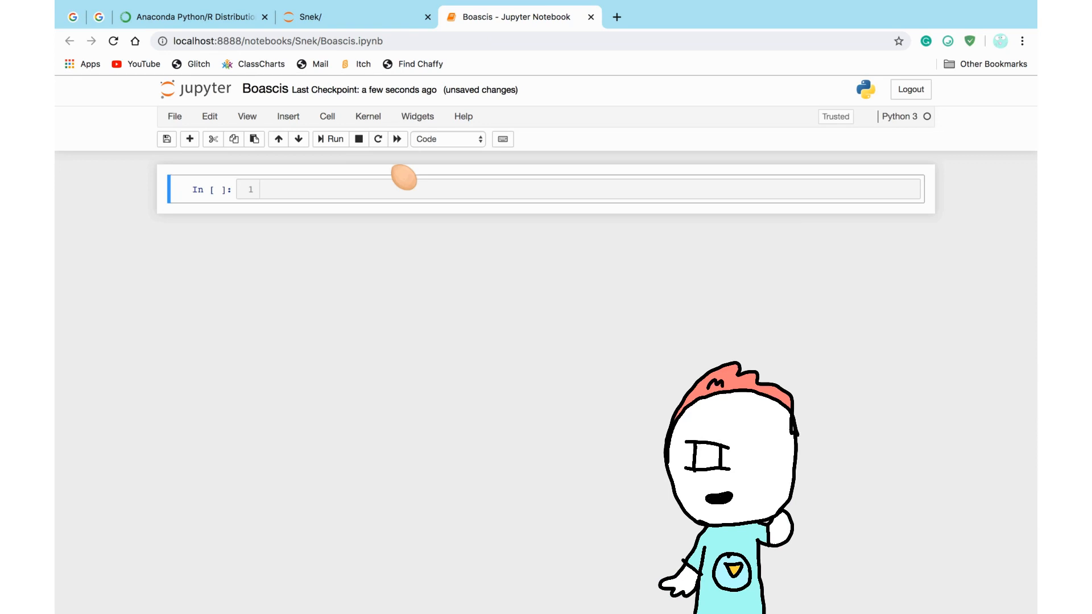
Type print('Hello') into the notebook's first code cell
click(166, 139)
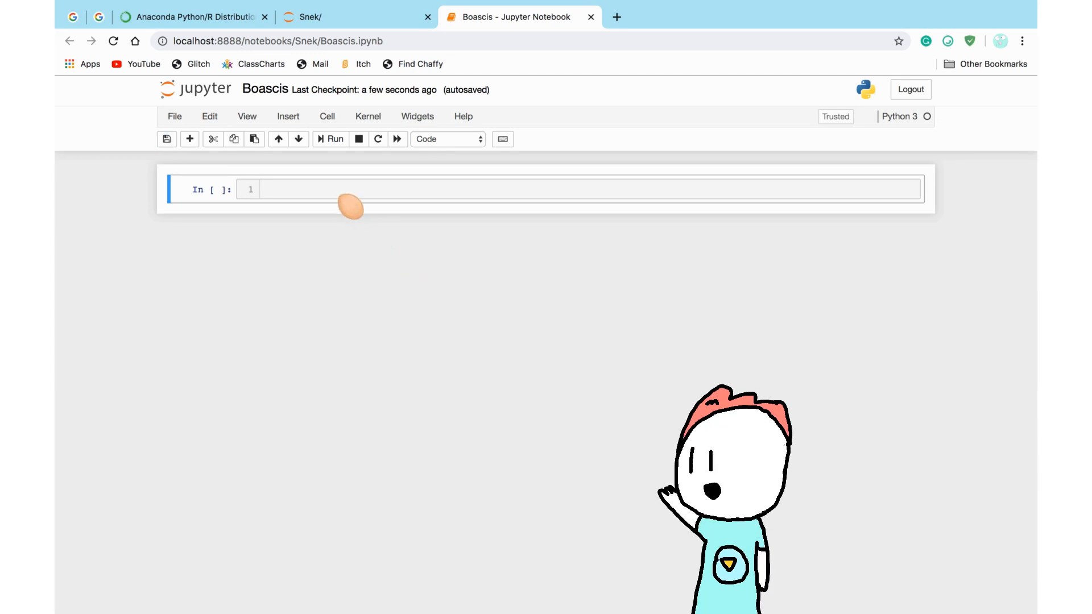
text(pr)
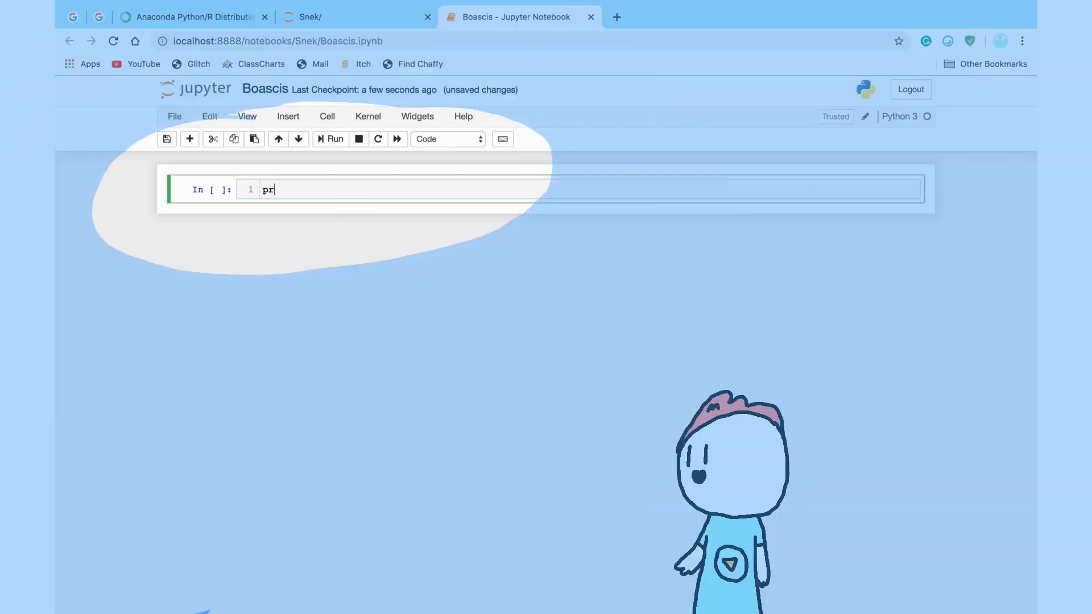
text(int)
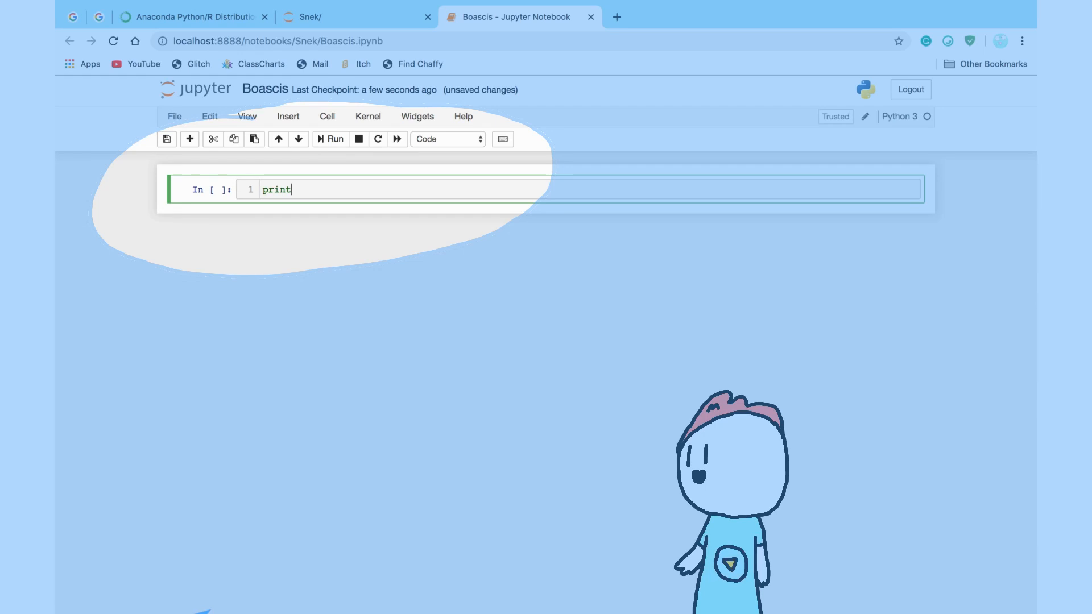
text(())
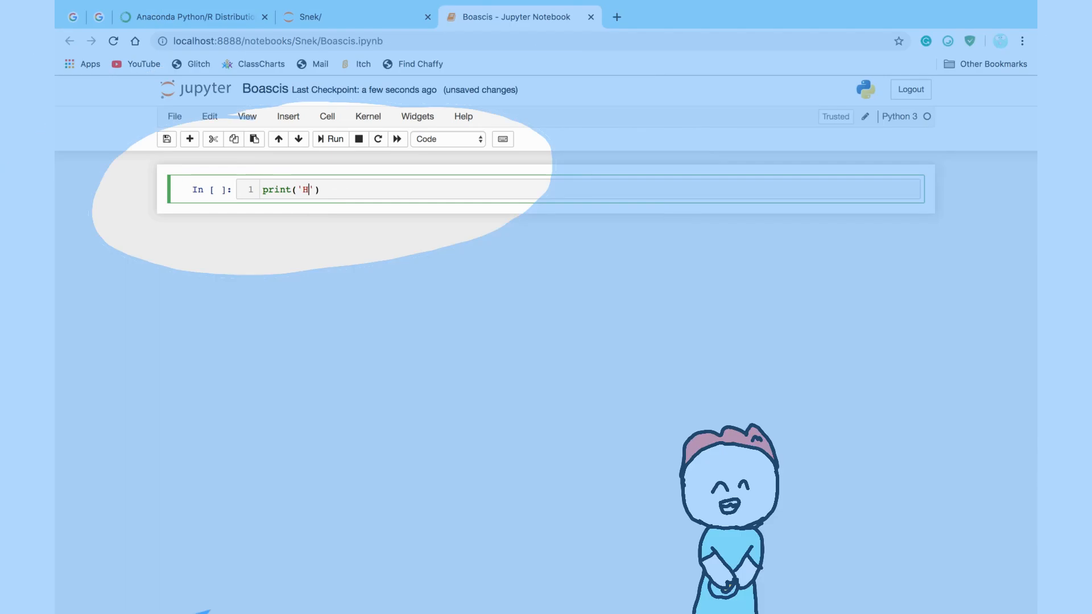
text(ello)
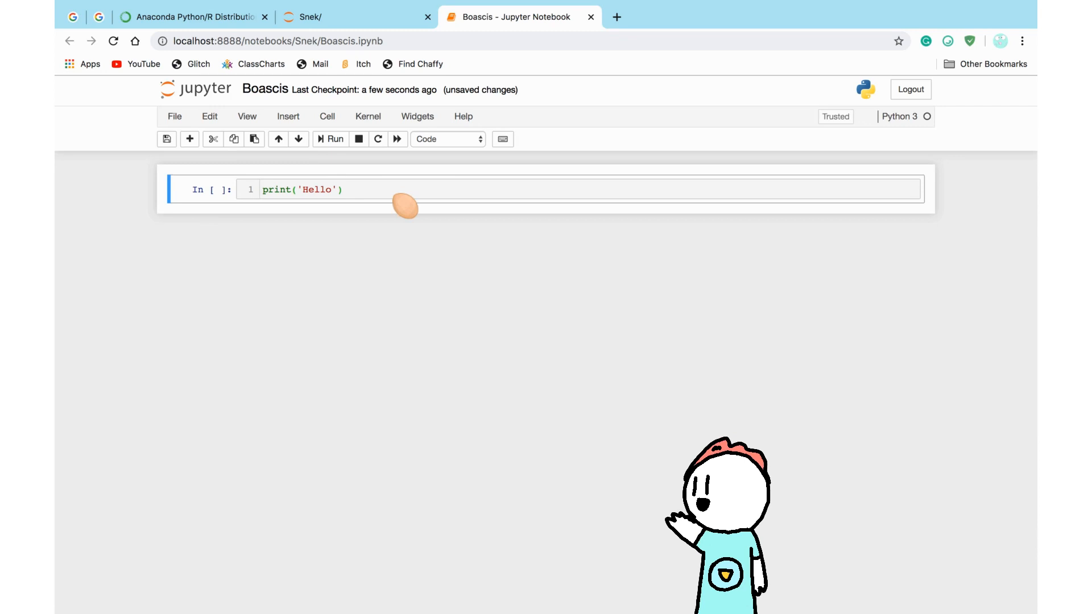
Run the print('Hello') cell to output Hello, then select the new cell below
click(330, 138)
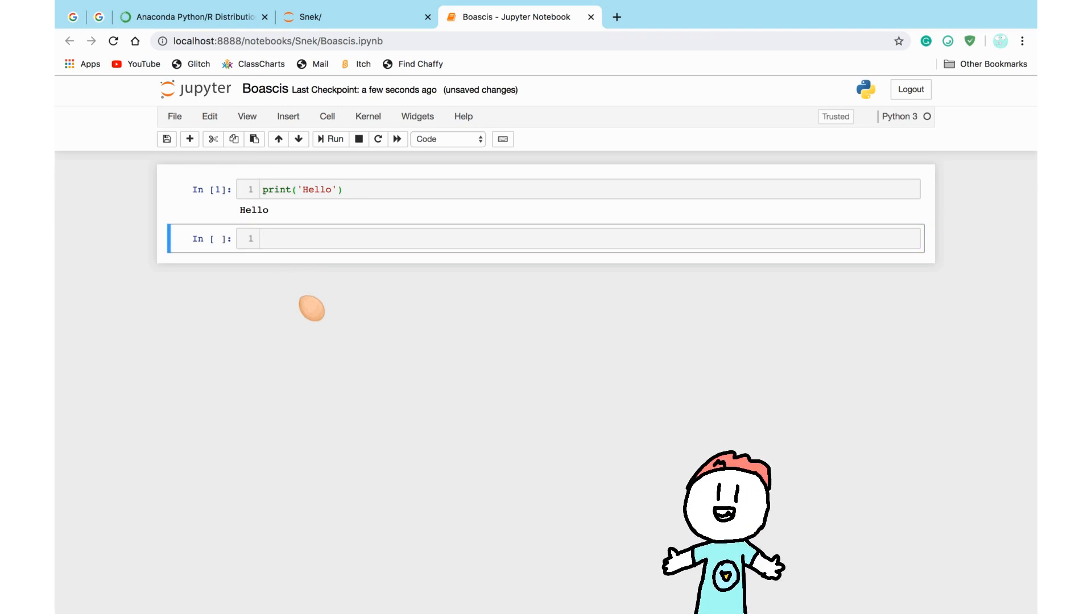
click(317, 239)
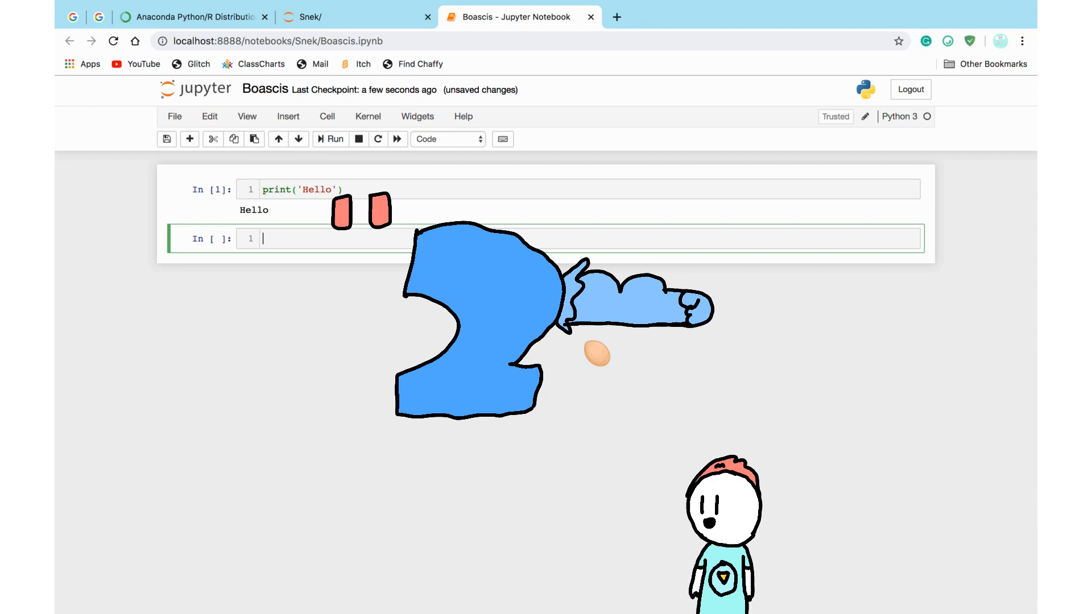
Enter and run print(1) and print(1+1), producing outputs 1 and 2
text(print())
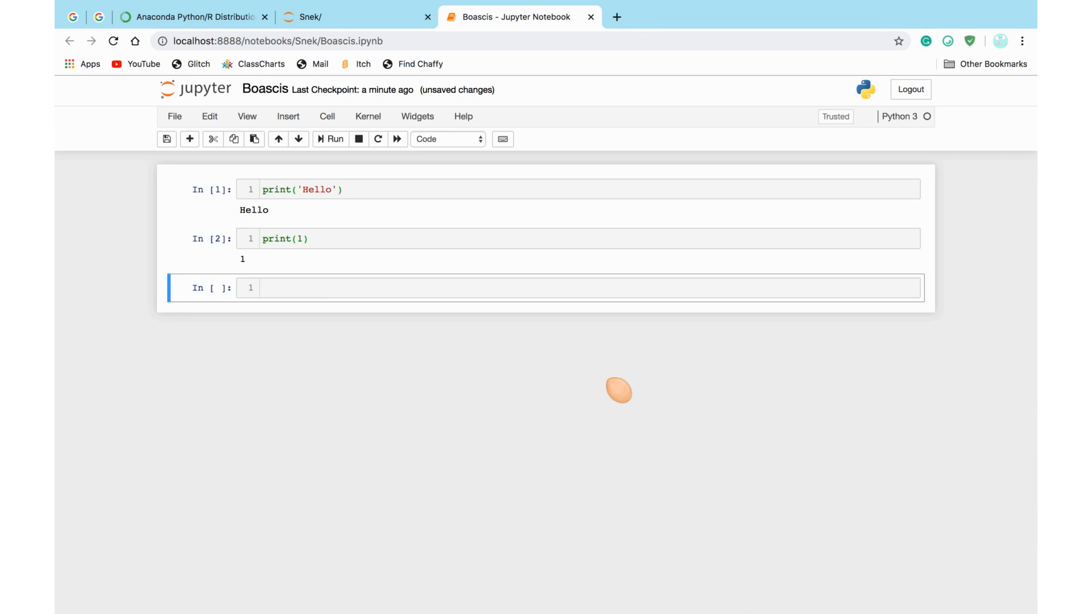
text(pri)
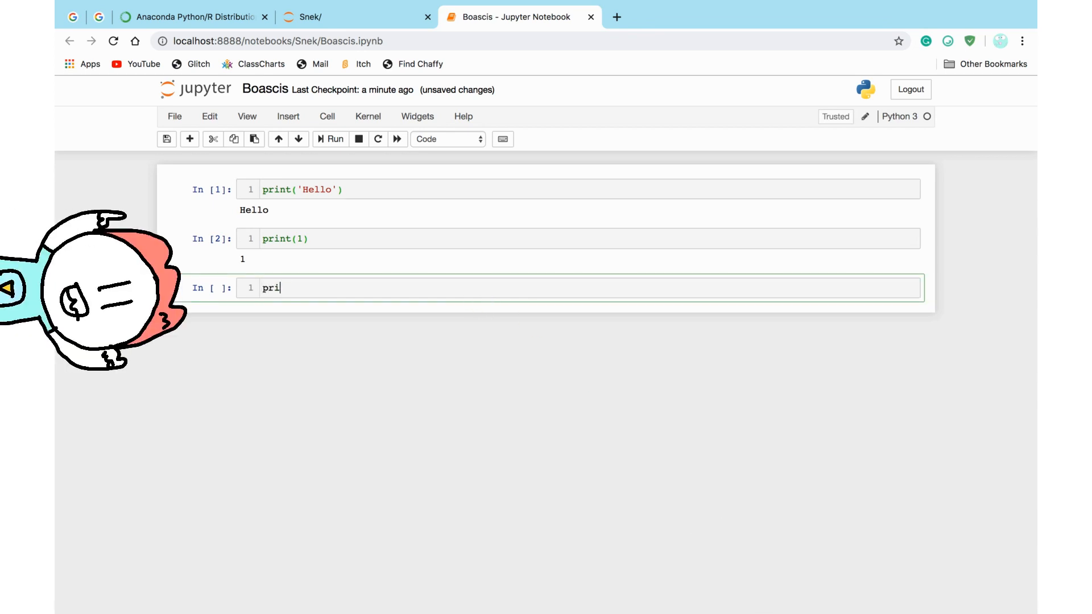
text(nt(1 ))
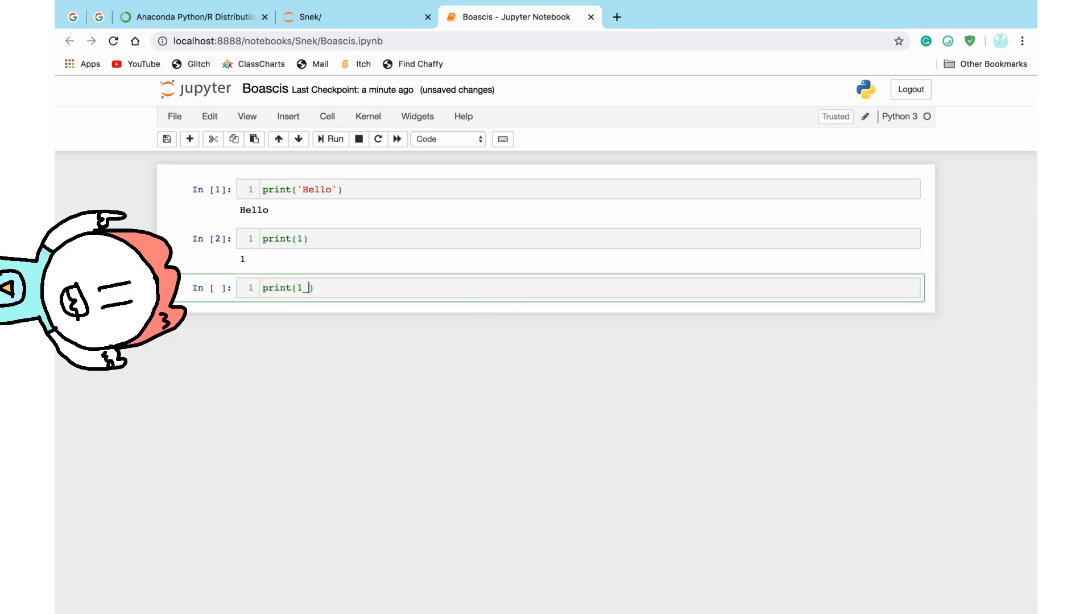
text(+1)
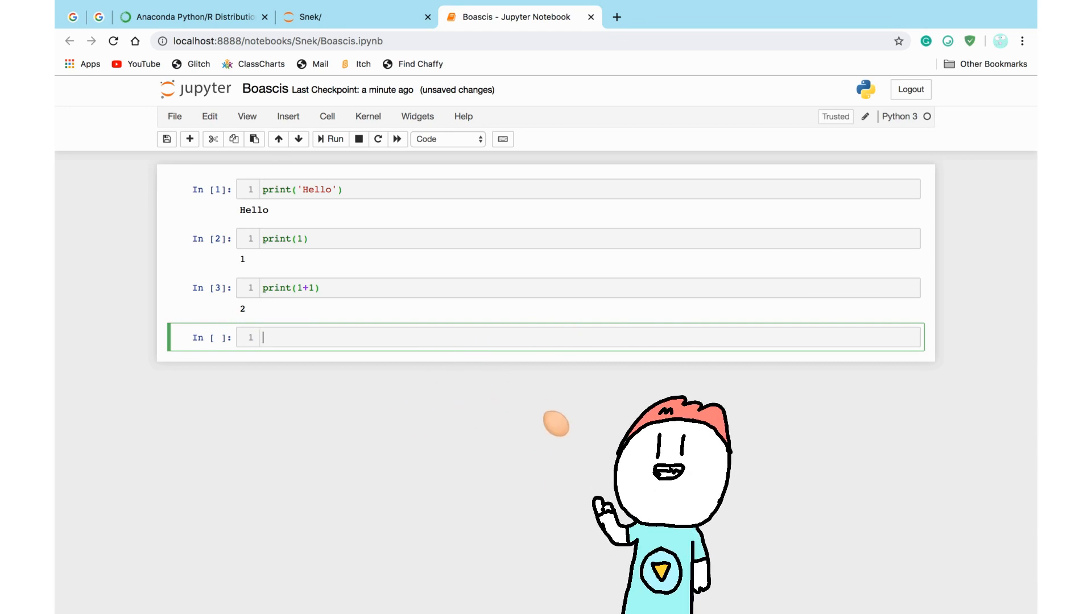
Type print('Hel'+'lo') into the fourth cell without running it
text(print('H)
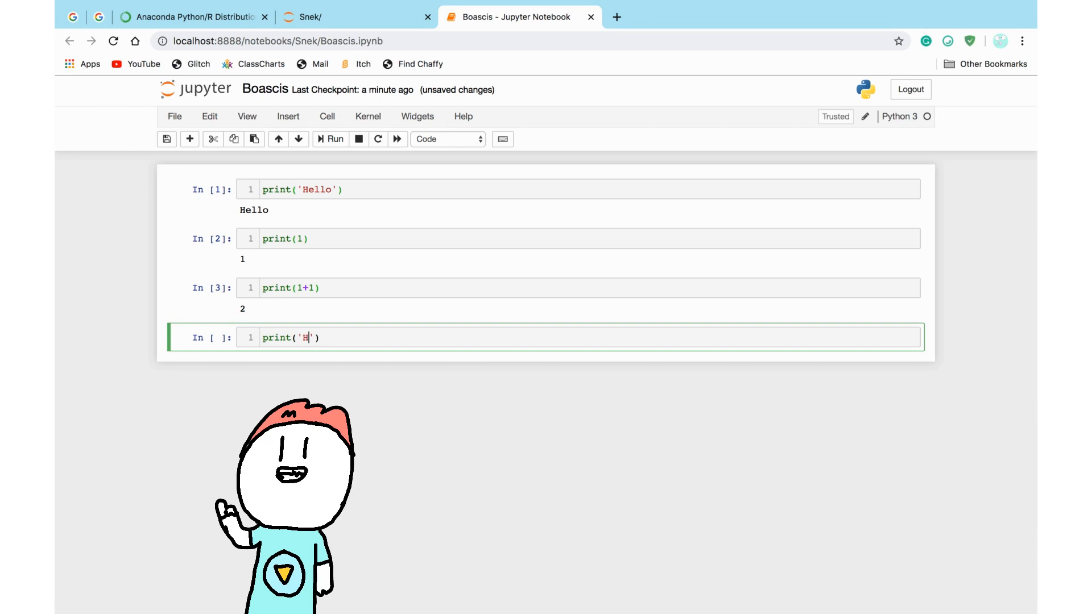
text(el'+)
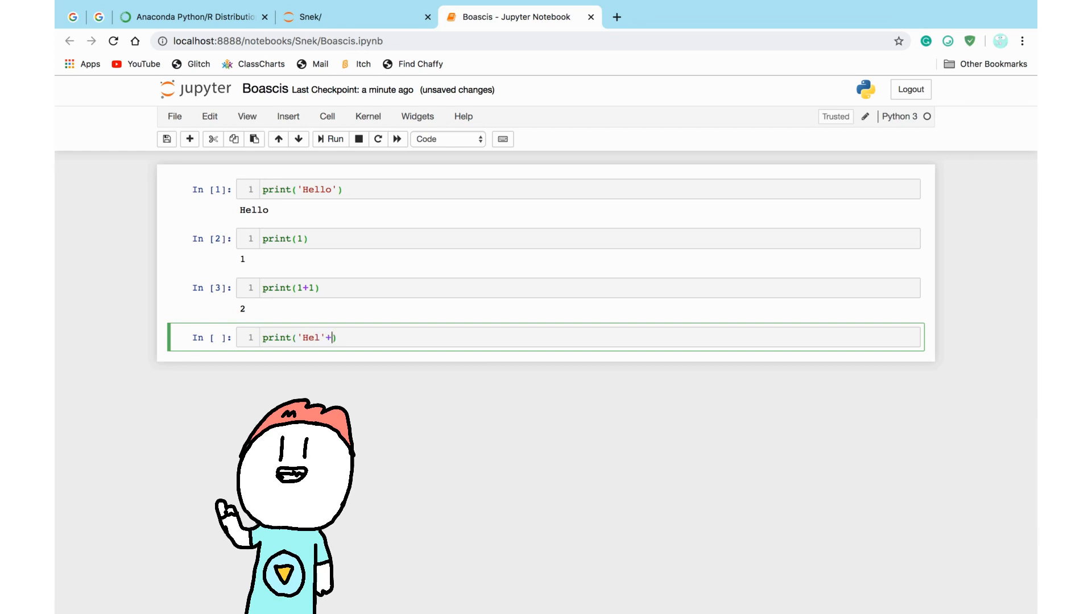
text('lo')
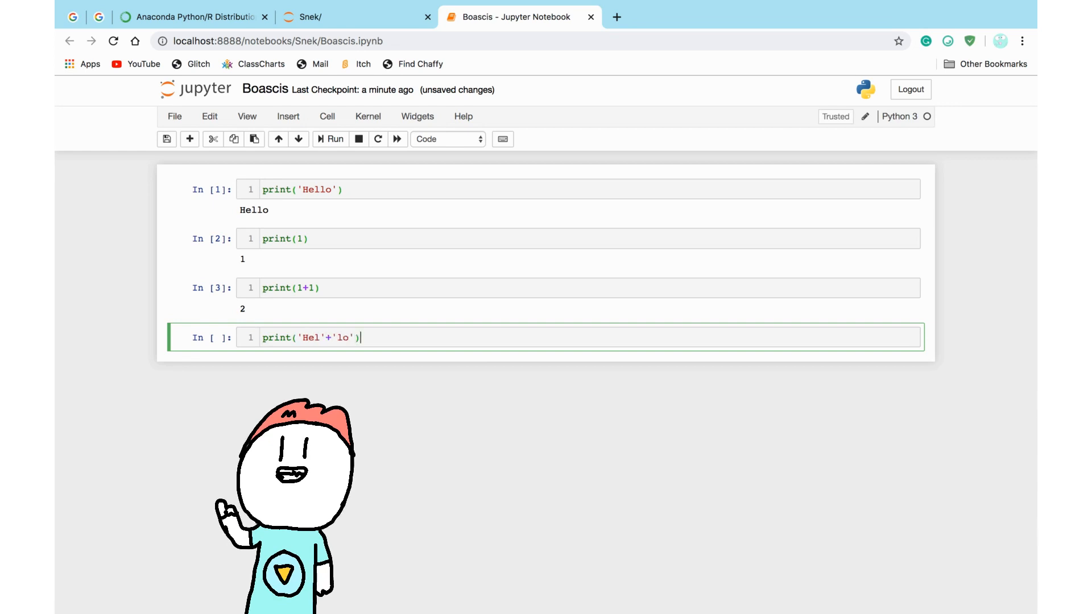